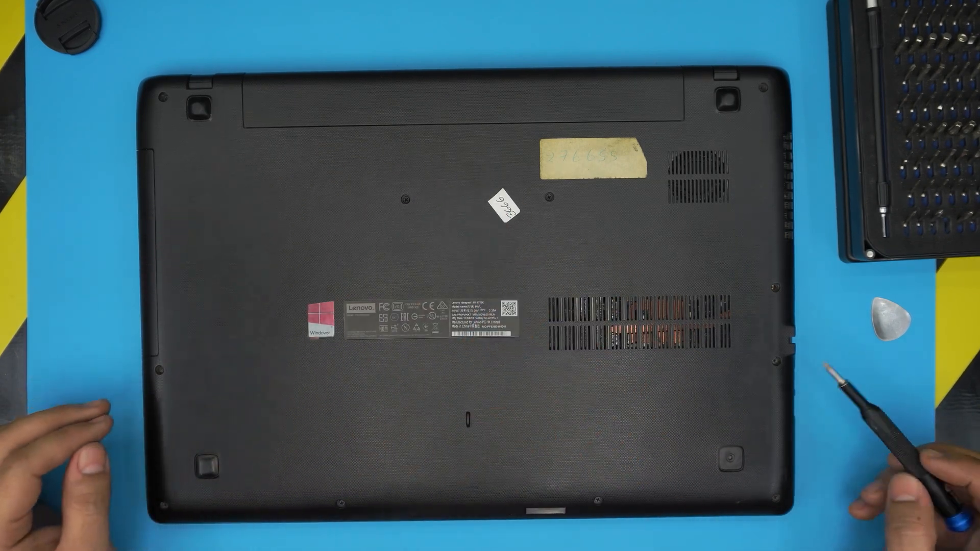
mouse_move(844, 187)
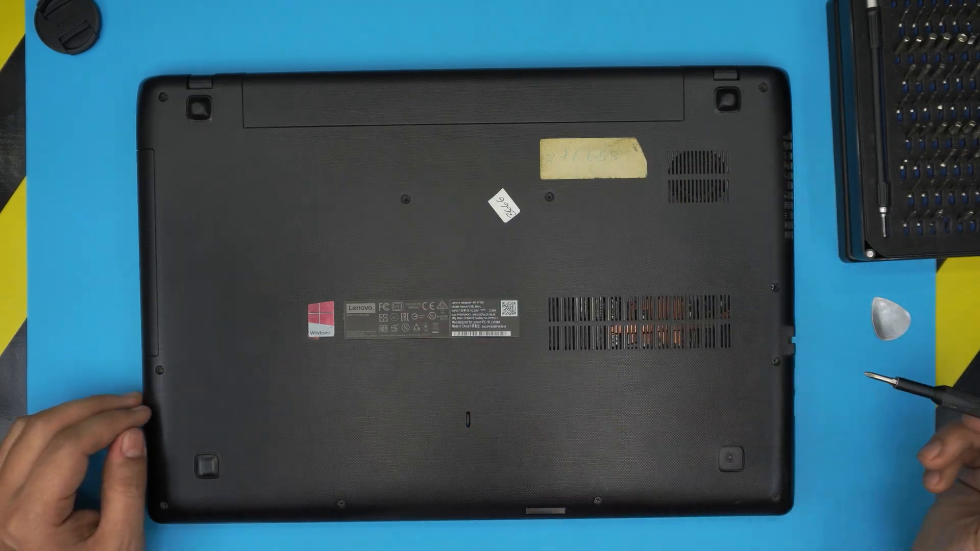
mouse_move(813, 306)
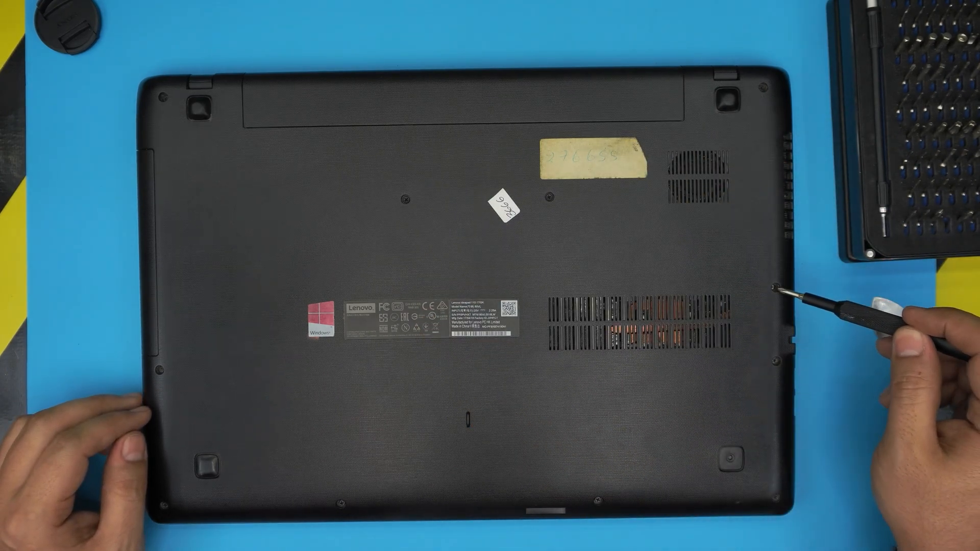